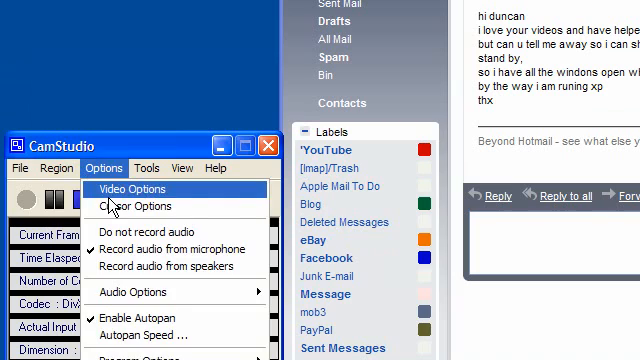
Step: Confirm the video recording settings, then set 'When I close the lid' to Do nothing
left_click(131, 189)
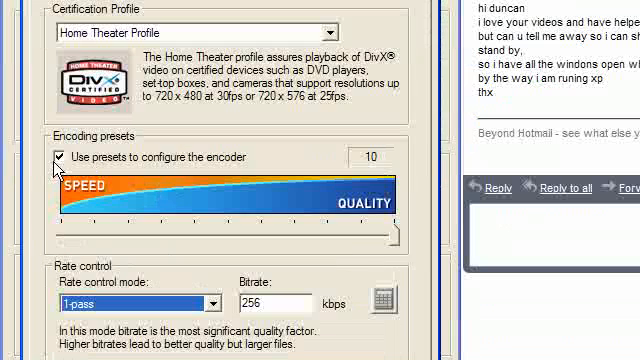
mouse_move(218, 172)
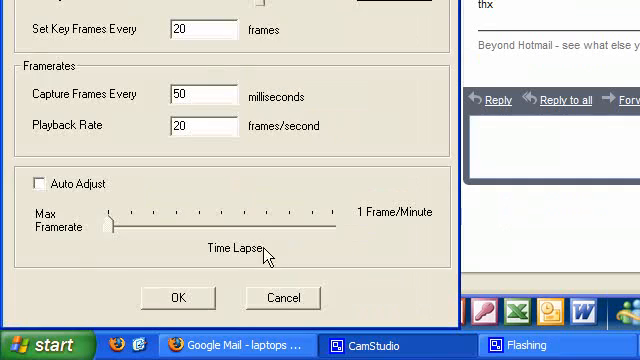
left_click(177, 297)
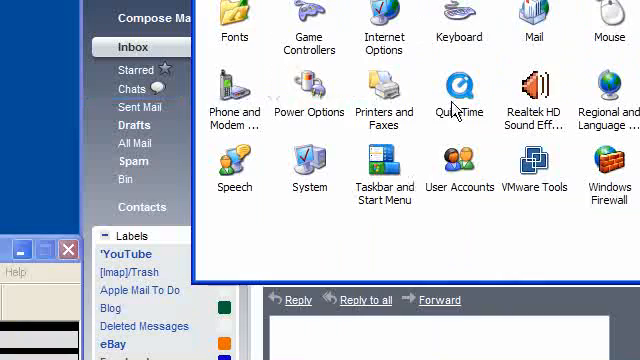
double_click(309, 95)
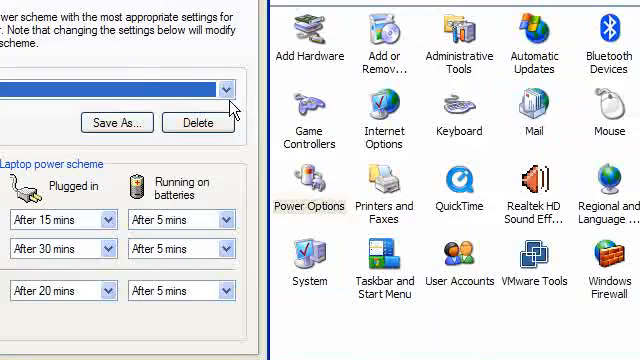
left_click(311, 34)
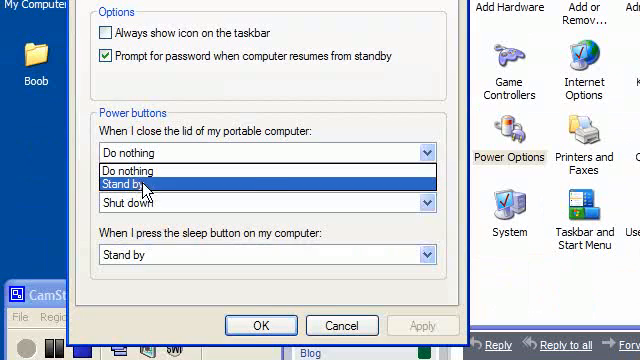
left_click(140, 185)
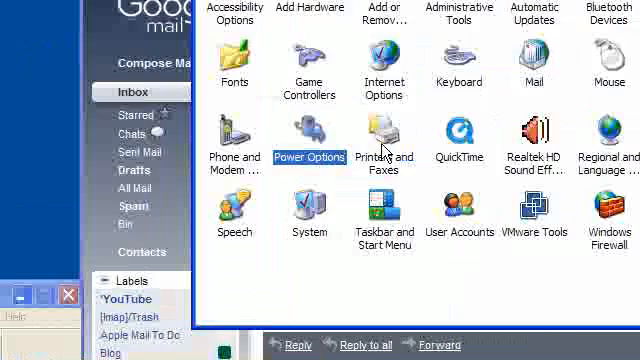
mouse_move(387, 142)
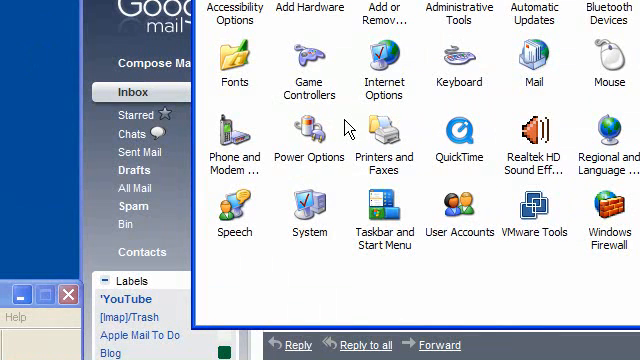
left_click(309, 135)
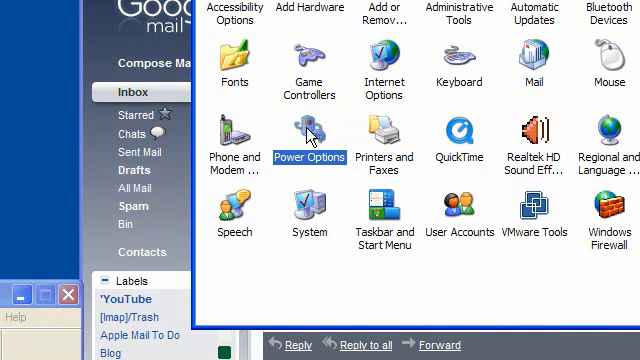
mouse_move(331, 139)
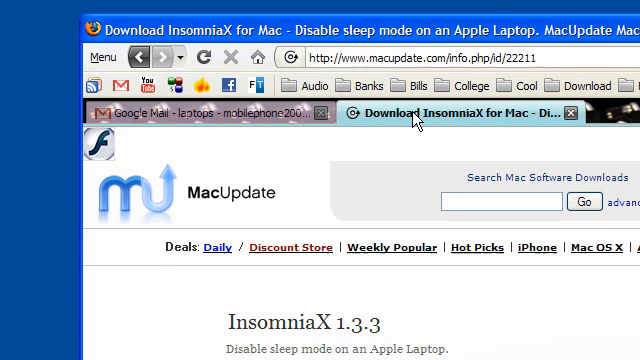
Step: Scroll the MacUpdate InsomniaX 1.3.3 page down to its Download Now link
scroll("down", 3)
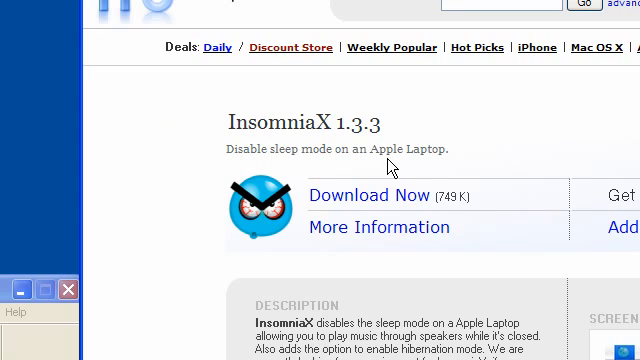
mouse_move(430, 153)
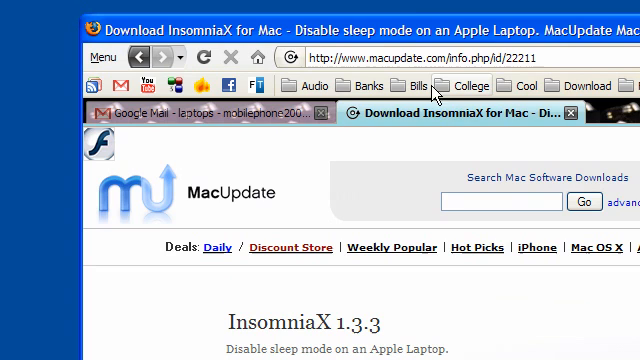
scroll("down", 3)
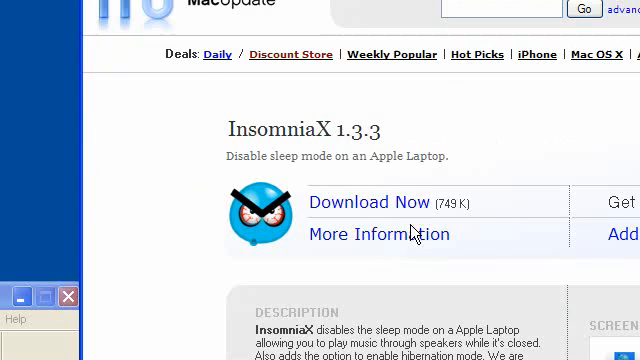